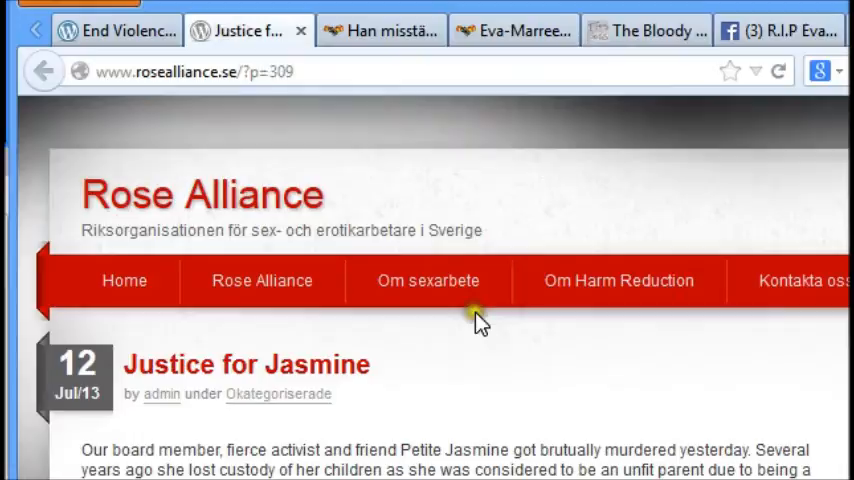
mouse_move(458, 225)
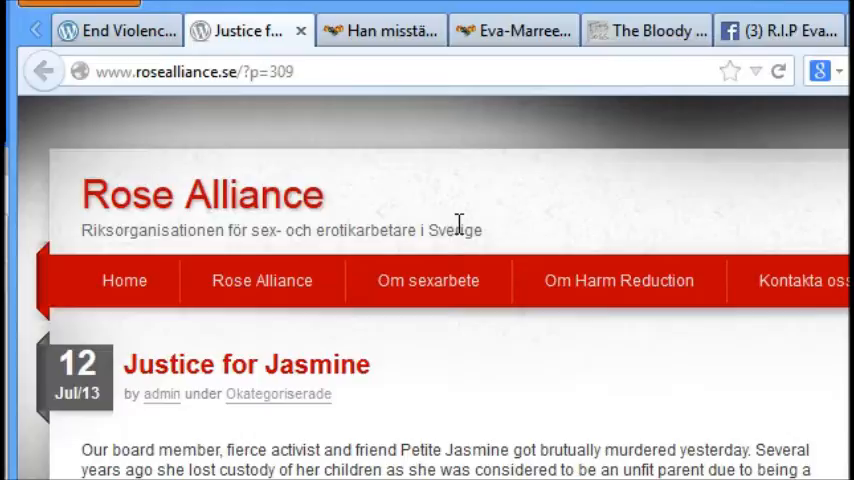
mouse_move(110, 230)
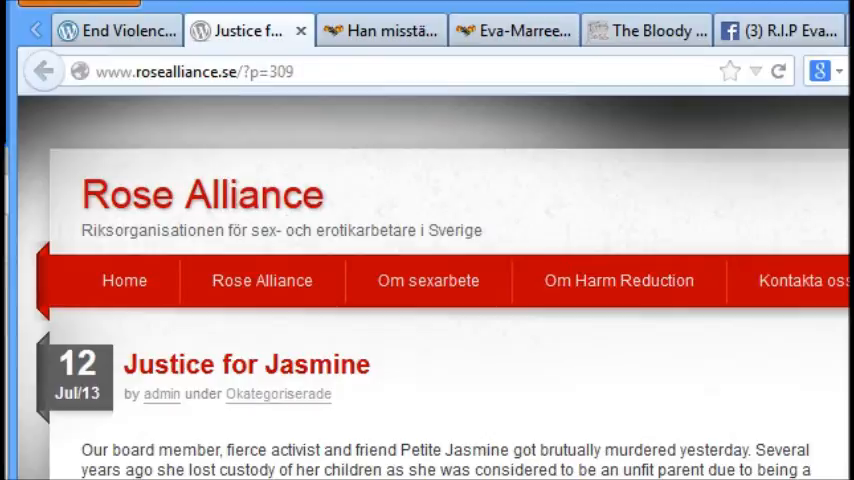
Scroll the Rose Alliance 'Justice for Jasmine' post to show its full text.
scroll(down, 3)
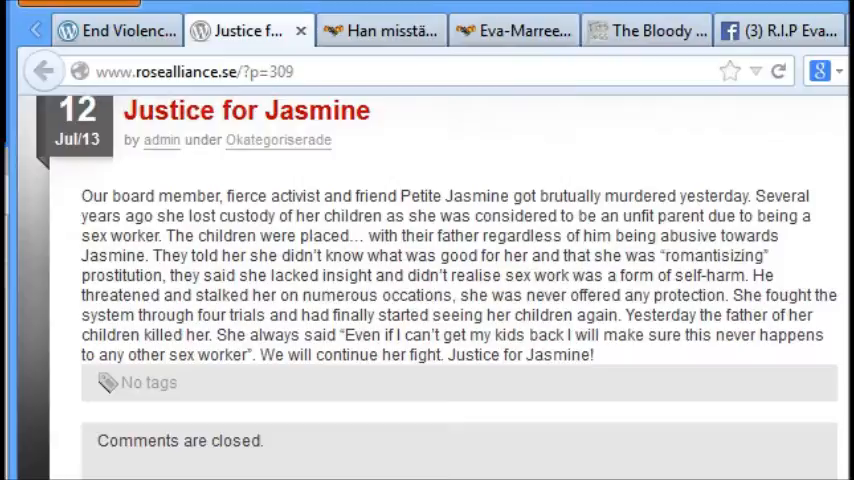
View the Facebook Petite Jasmine memorial photo, then switch to the Expressen suspect article.
click(779, 30)
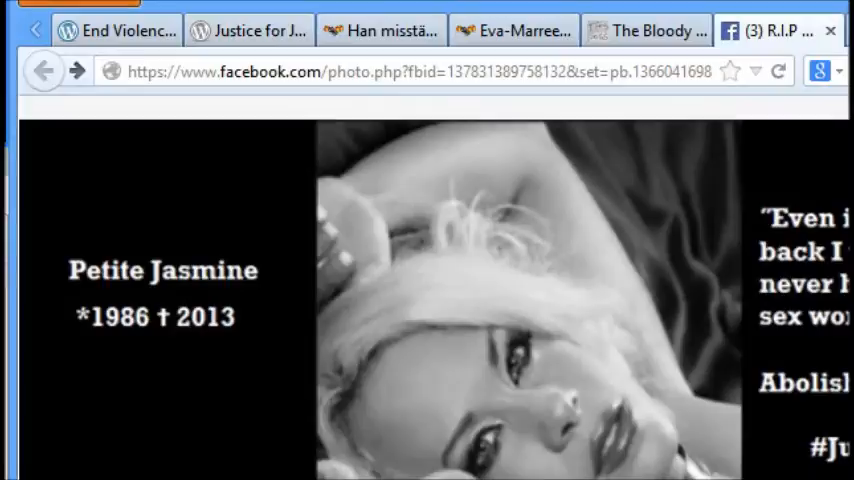
scroll(down, 3)
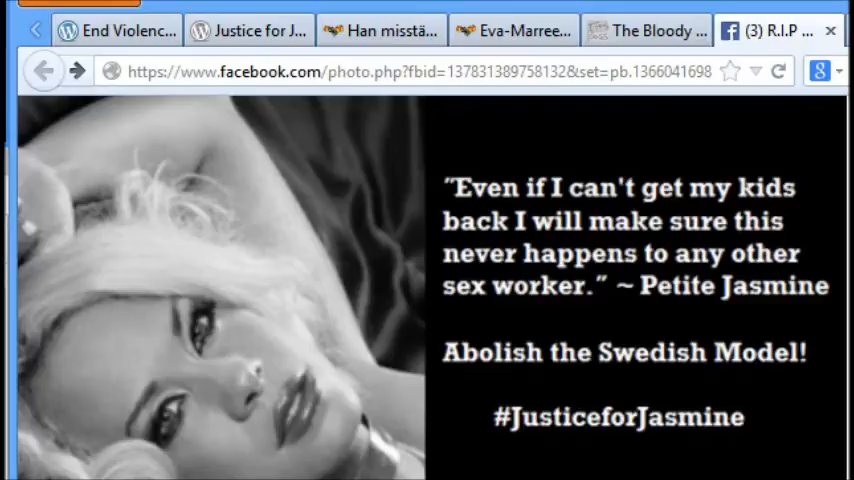
click(380, 30)
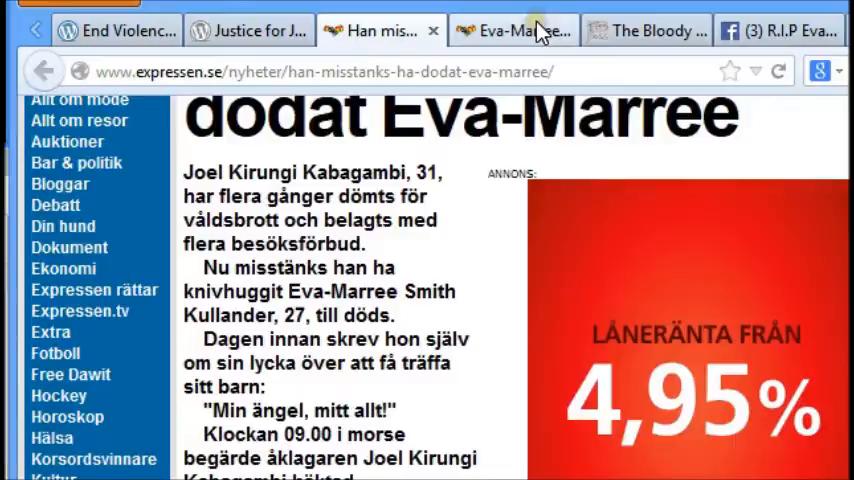
Switch to the Tits and Sass post 'The Bloody State Gave Him the Power'.
click(513, 30)
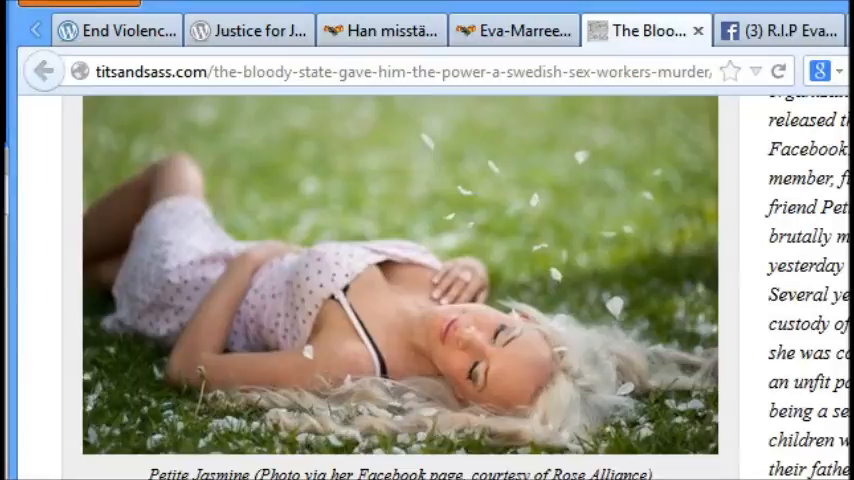
Scroll to Petite Jasmine's photo, then open the Facebook 'A minute of silence' event.
scroll(down, 3)
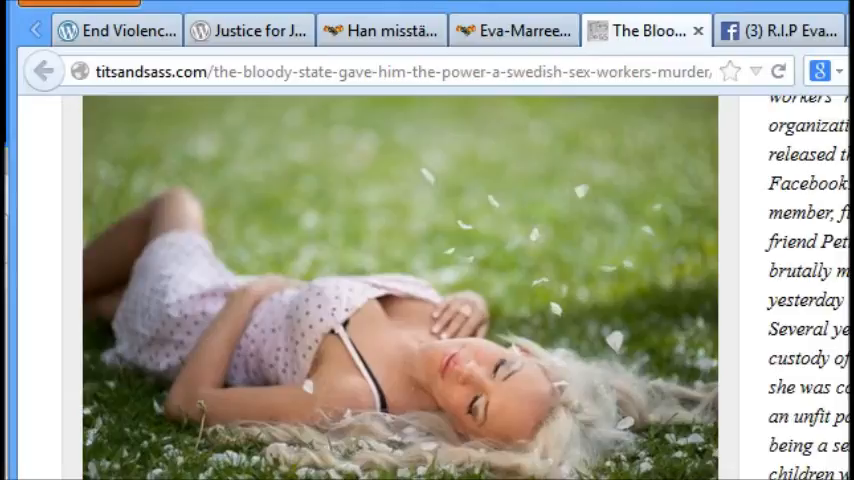
click(780, 30)
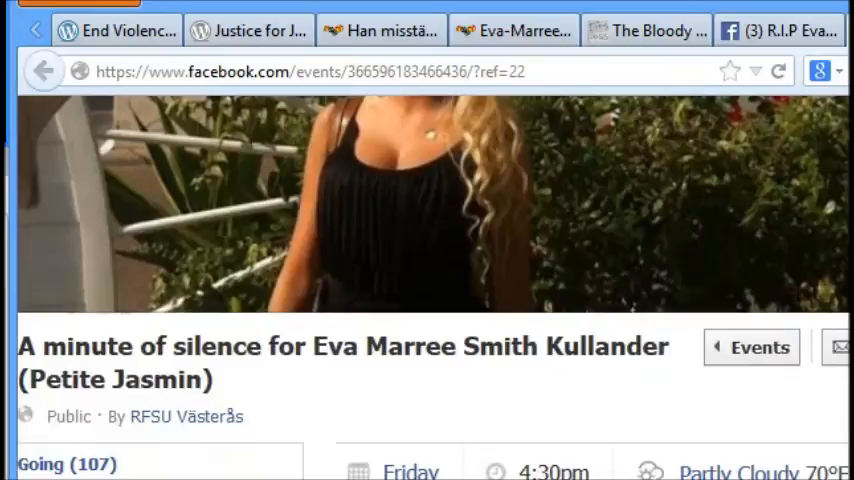
Scroll through the Memorial for Eva Marree Smith Kullander event's cover photo.
scroll(down, 3)
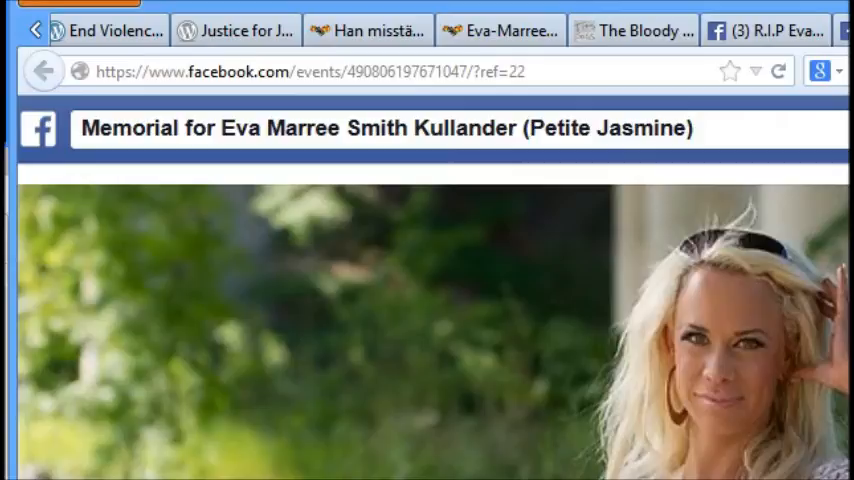
scroll(down, 3)
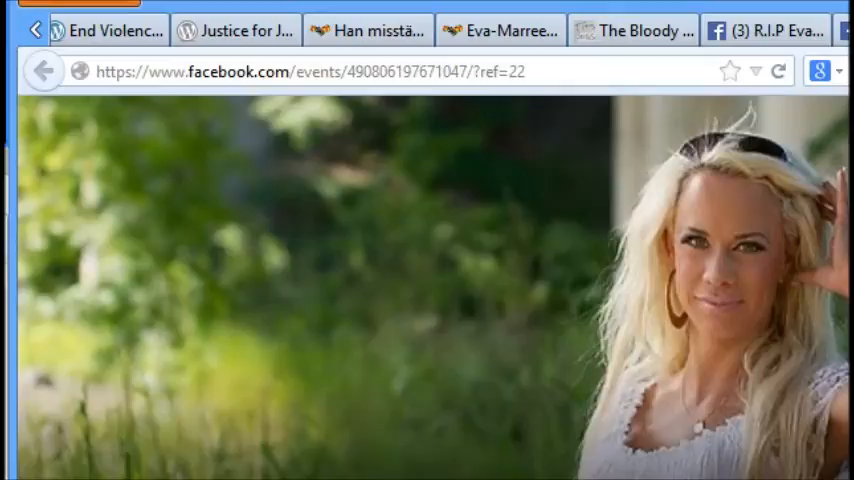